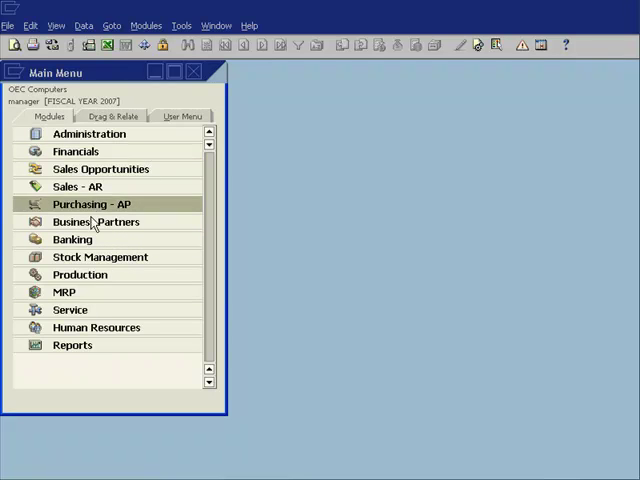
- Bring up Business Partner Master Data and browse to customer C40000 Earthshaker USA
{"action": "left_click", "coordinate": [100, 168]}
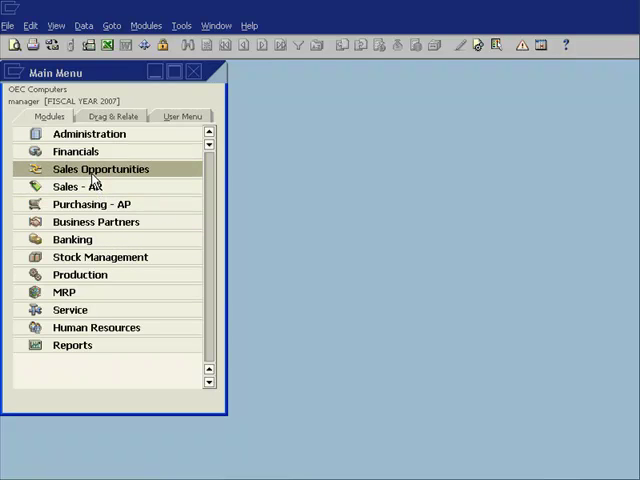
{"action": "left_click", "coordinate": [100, 168]}
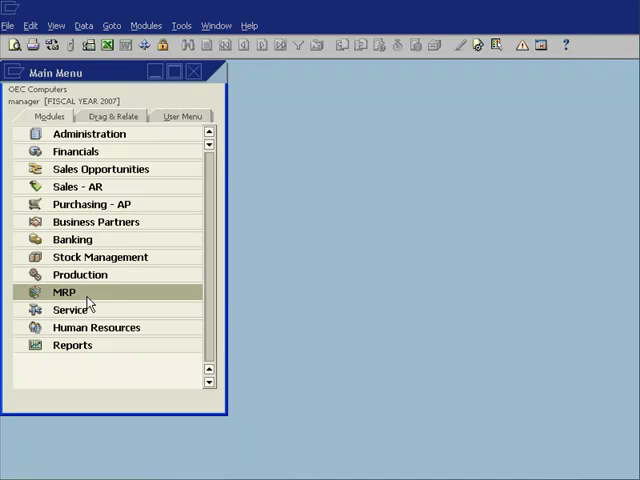
{"action": "mouse_move", "coordinate": [96, 220]}
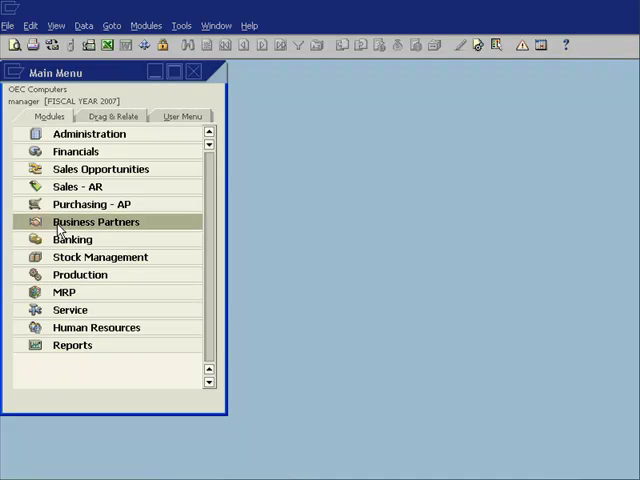
{"action": "left_click", "coordinate": [96, 220]}
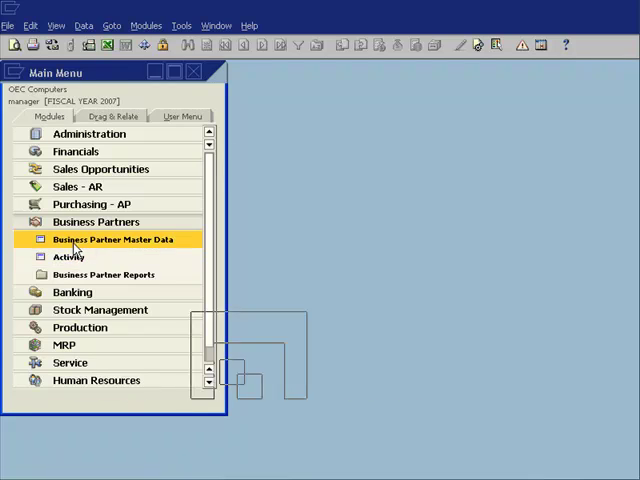
{"action": "left_click", "coordinate": [112, 240]}
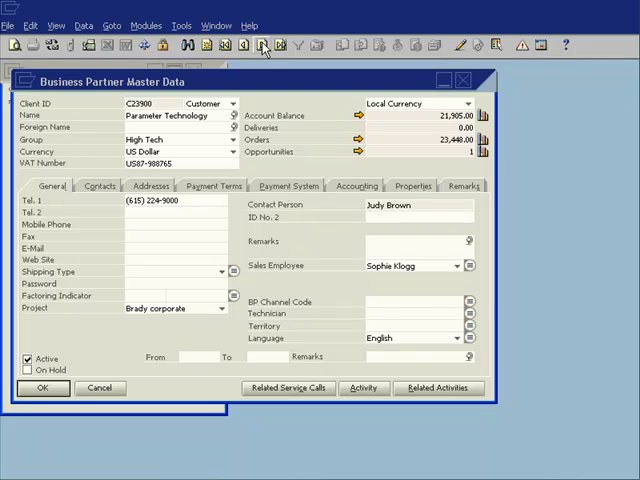
{"action": "left_click", "coordinate": [262, 46]}
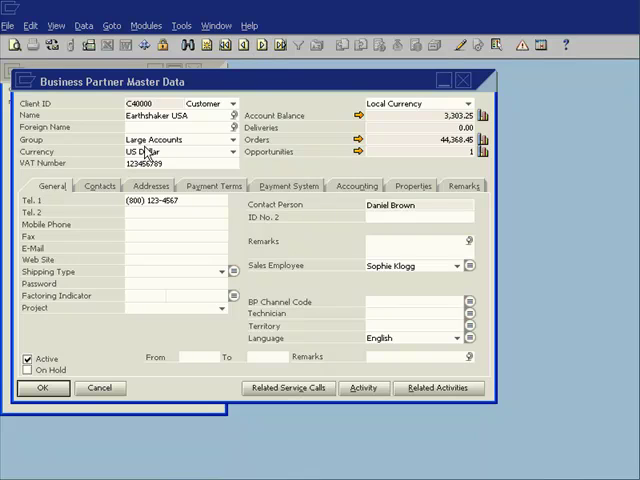
{"action": "mouse_move", "coordinate": [222, 140]}
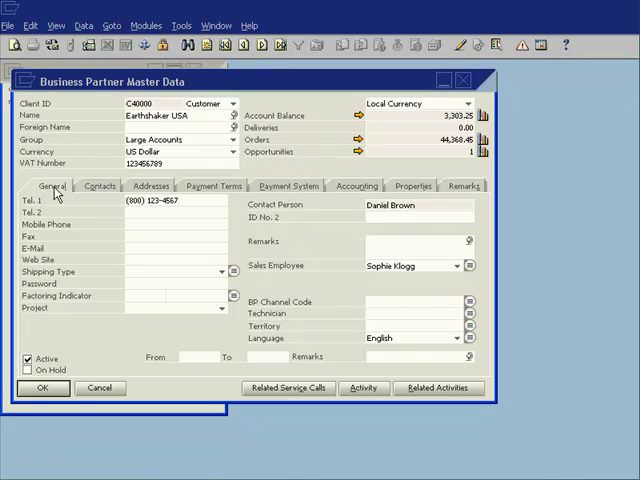
- Review the customer's Contacts and Addresses details, then return to General
{"action": "left_click", "coordinate": [100, 186]}
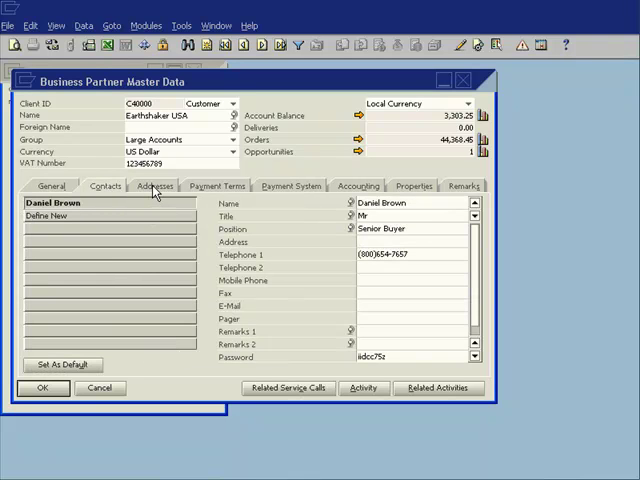
{"action": "left_click", "coordinate": [156, 184]}
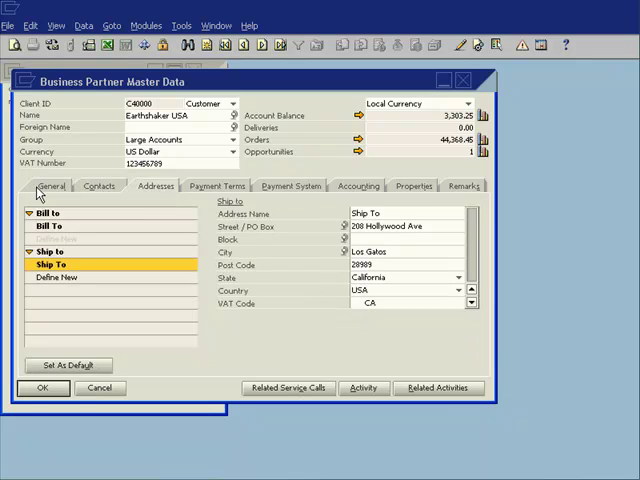
{"action": "left_click", "coordinate": [52, 186]}
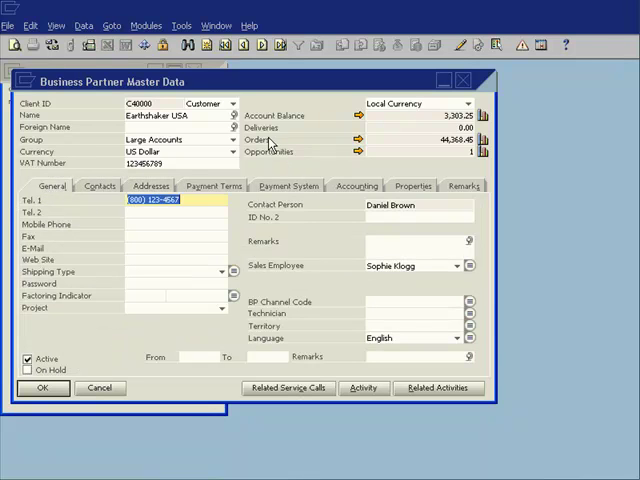
{"action": "mouse_move", "coordinate": [410, 148]}
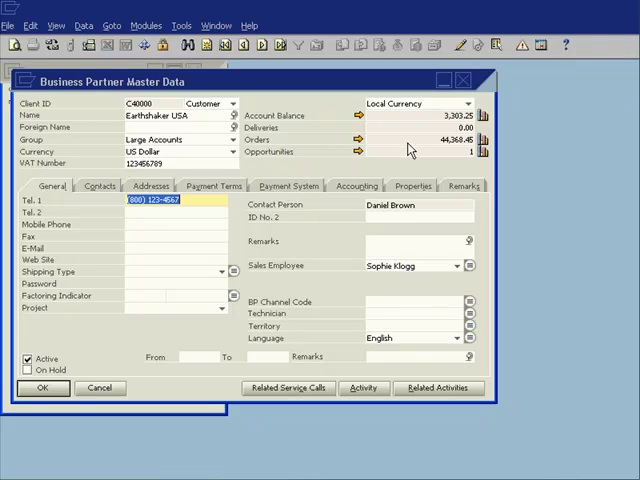
{"action": "mouse_move", "coordinate": [364, 202]}
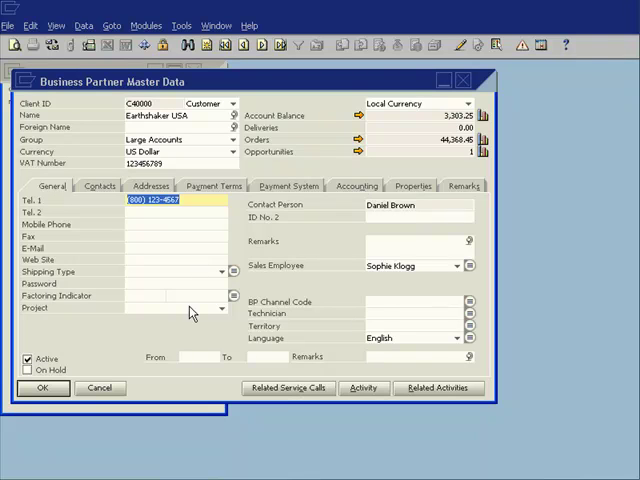
{"action": "left_click", "coordinate": [288, 388]}
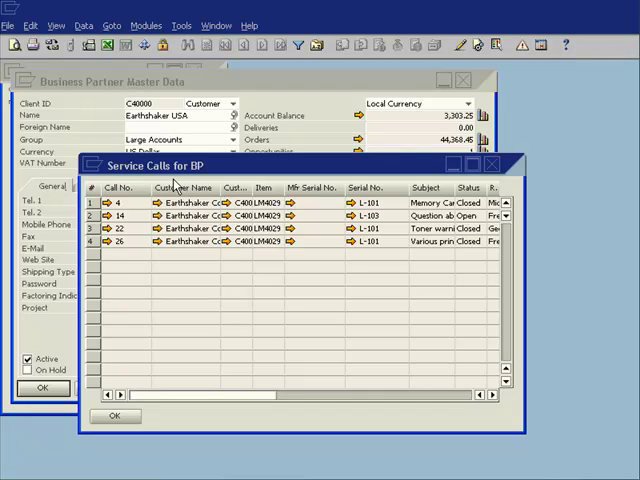
{"action": "mouse_move", "coordinate": [262, 252]}
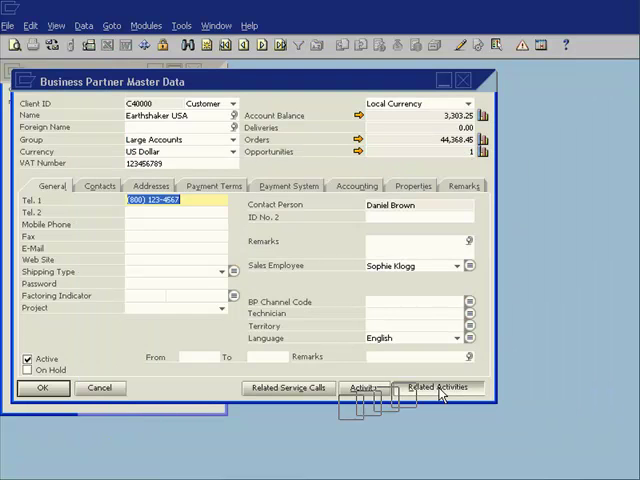
{"action": "left_click", "coordinate": [444, 386]}
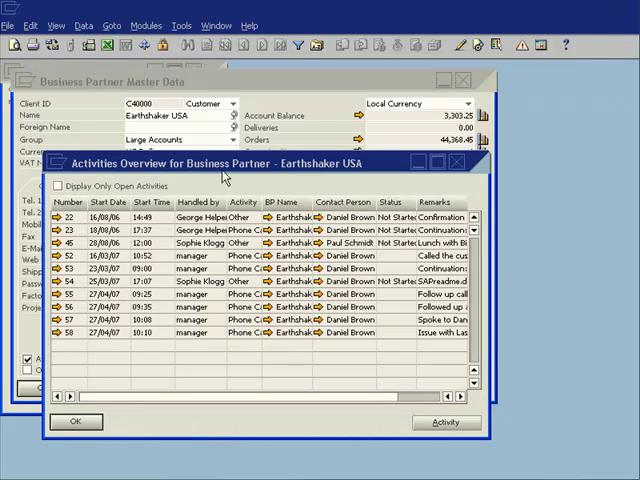
{"action": "mouse_move", "coordinate": [278, 164]}
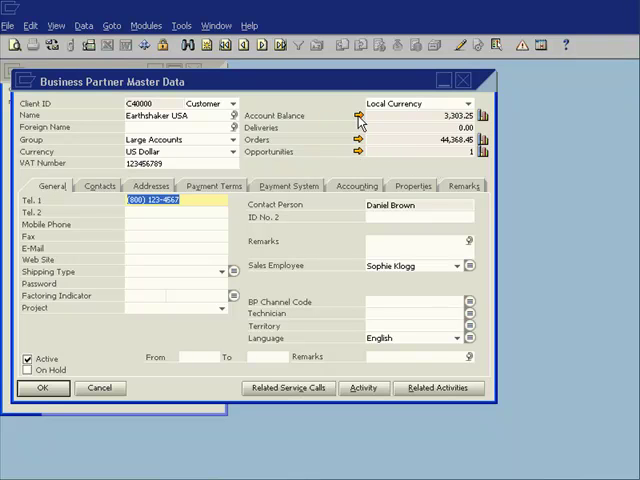
- Start a new activity from the customer's A/R invoice with subject First Reminder Call
{"action": "left_click", "coordinate": [360, 116]}
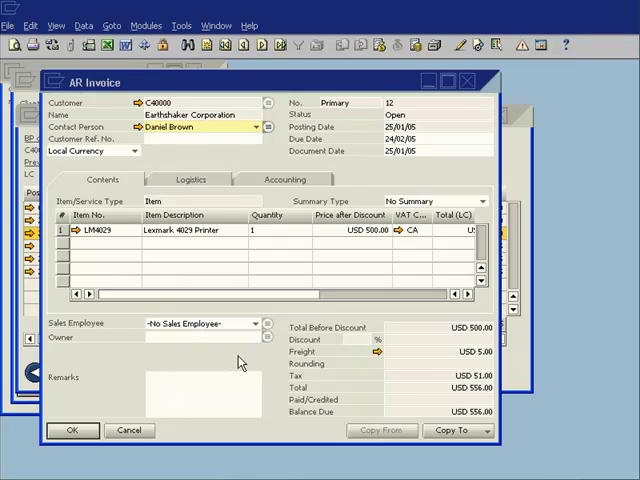
{"action": "right_click", "coordinate": [240, 360]}
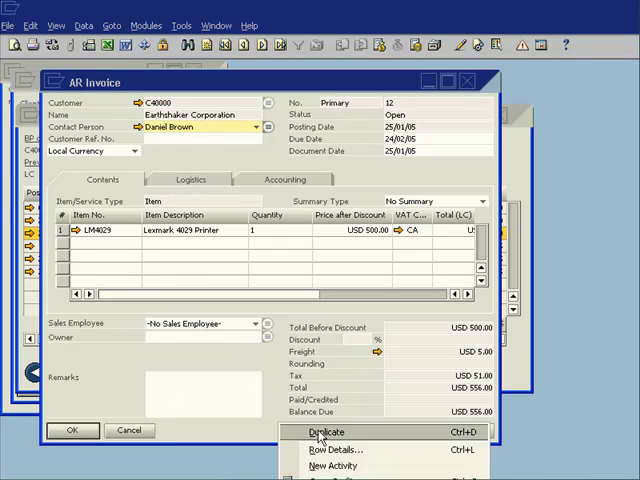
{"action": "mouse_move", "coordinate": [336, 466]}
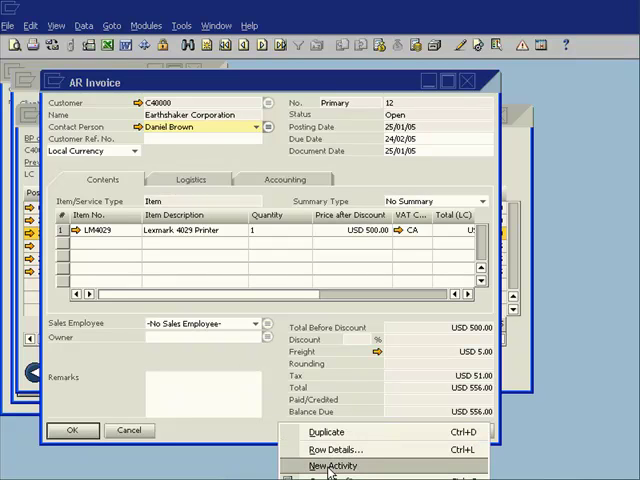
{"action": "left_click", "coordinate": [332, 466]}
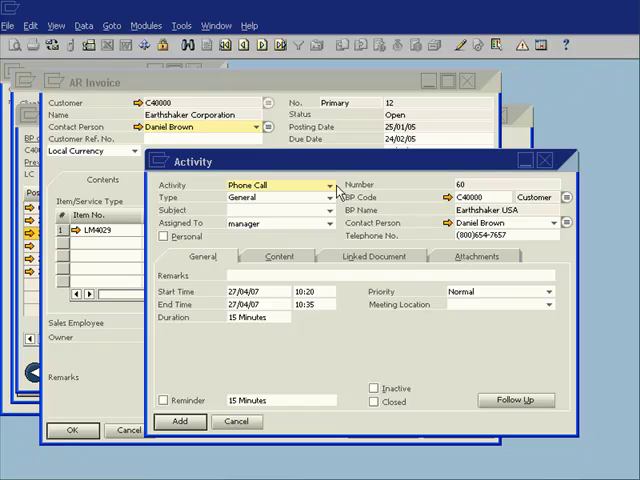
{"action": "mouse_move", "coordinate": [332, 202]}
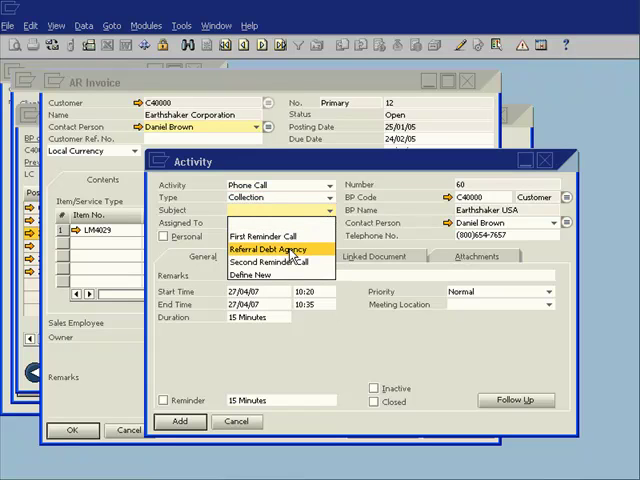
{"action": "left_click", "coordinate": [258, 236]}
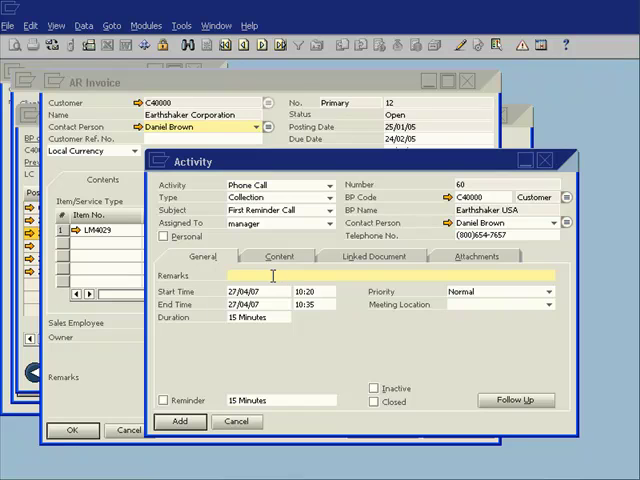
- Enter remarks about calling to discuss the invoice and content noting Daniel agreed to pay next week
{"action": "type", "text": "Called Daniel to"}
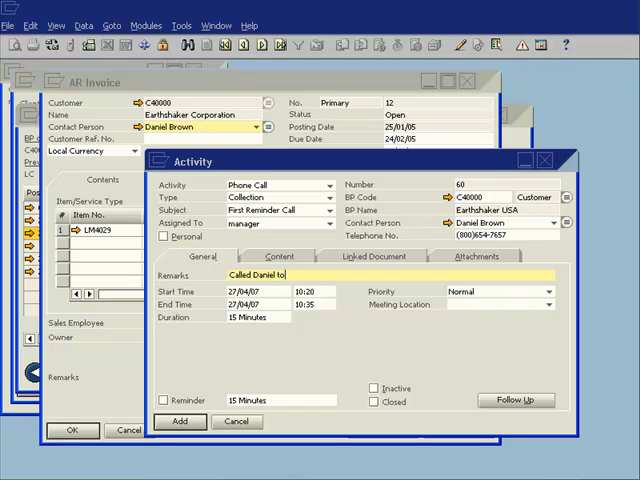
{"action": "type", "text": "discuss in"}
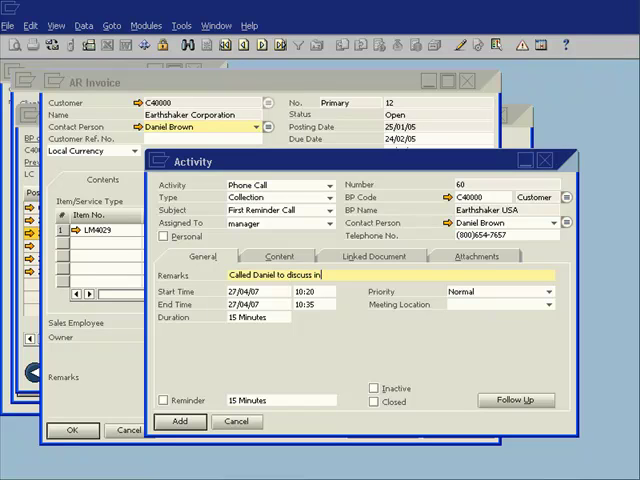
{"action": "type", "text": "invoice"}
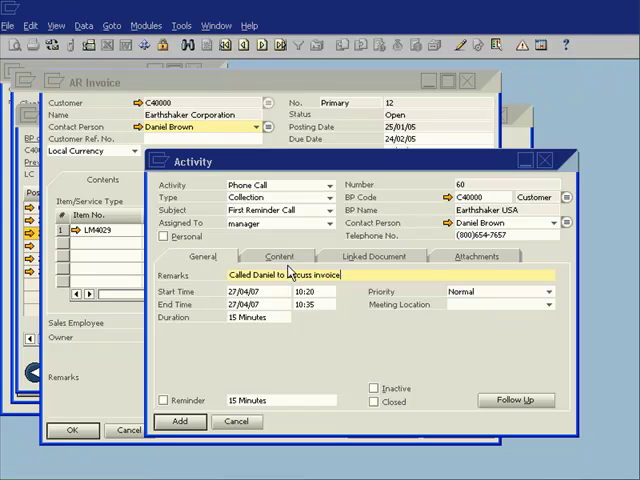
{"action": "left_click", "coordinate": [286, 256]}
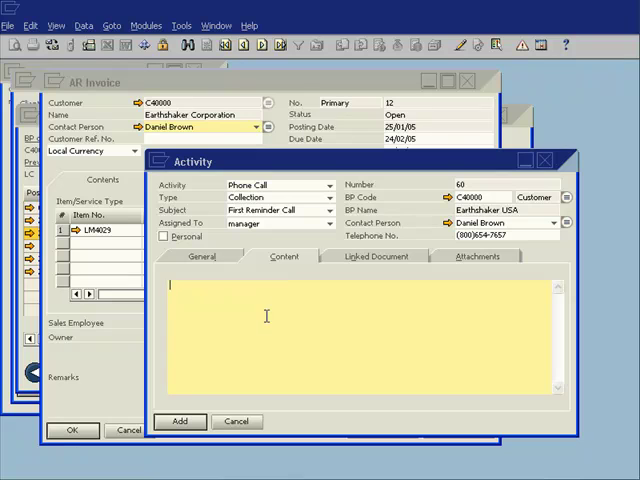
{"action": "type", "text": "Daniel agreed to p"}
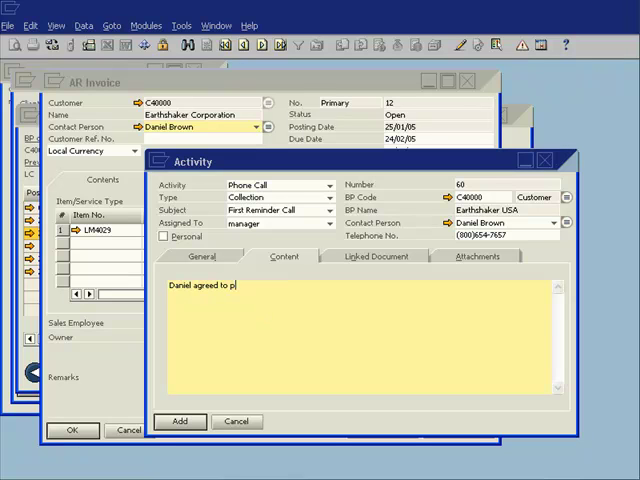
{"action": "type", "text": "ay by"}
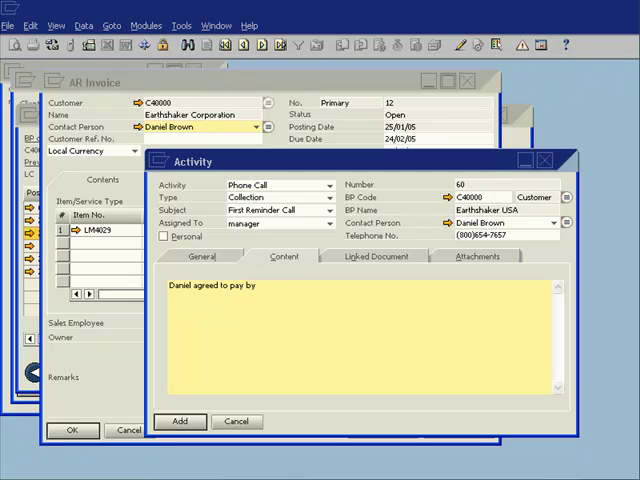
{"action": "type", "text": "next week"}
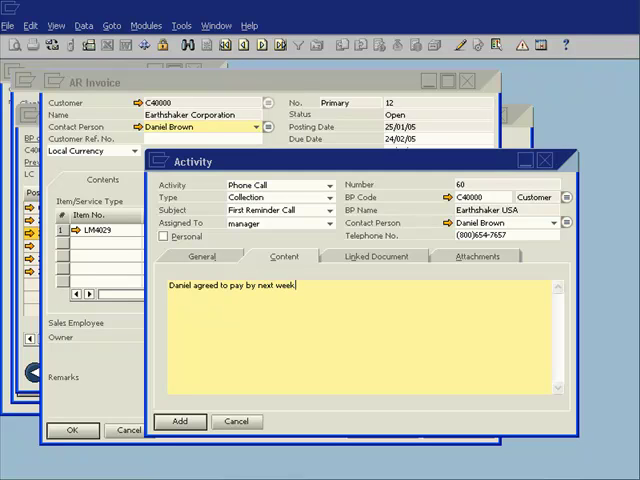
{"action": "left_click", "coordinate": [182, 420]}
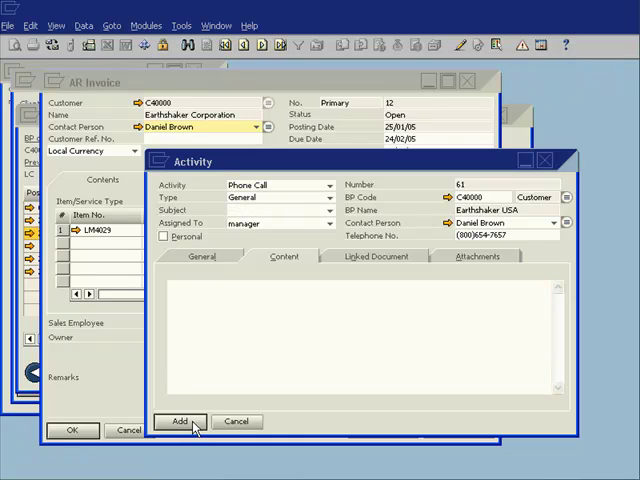
- Reopen the collection call from the invoice's related activities, review its notes and start a follow-up
{"action": "left_click", "coordinate": [184, 420]}
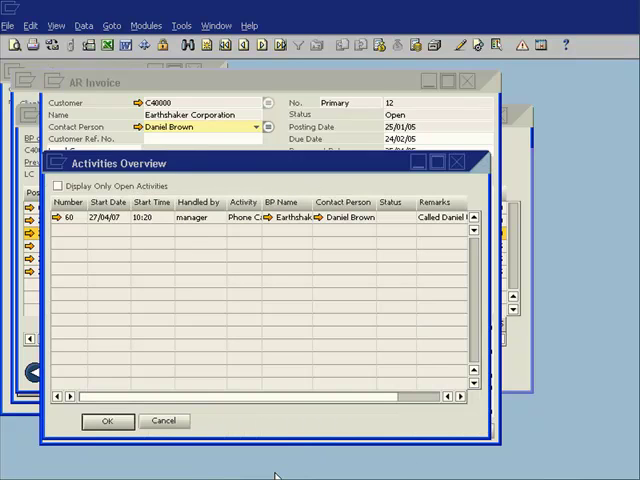
{"action": "mouse_move", "coordinate": [204, 220]}
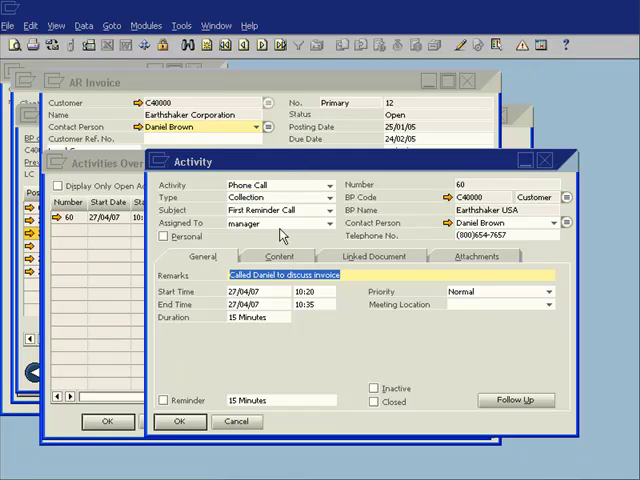
{"action": "left_click", "coordinate": [284, 256]}
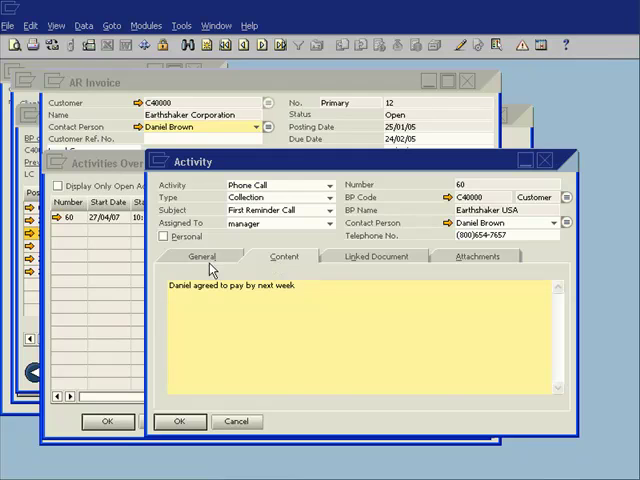
{"action": "left_click", "coordinate": [204, 256]}
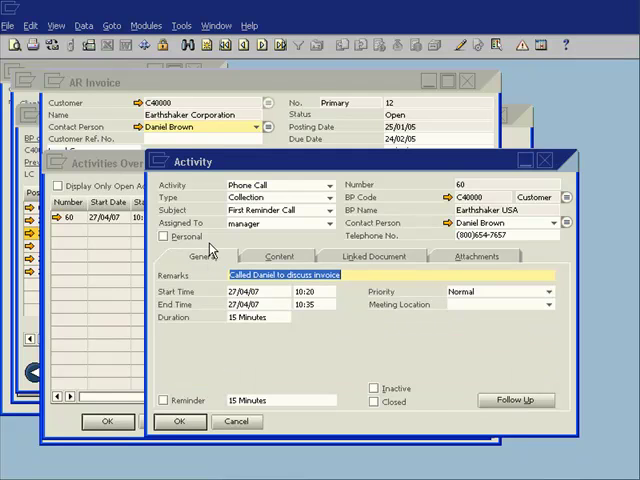
{"action": "left_click", "coordinate": [528, 400]}
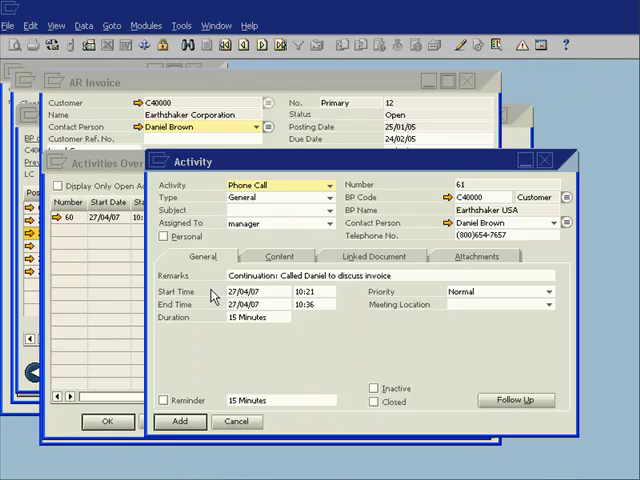
- Schedule the follow-up for 03/08/07 at 09:00 with a reminder turned on
{"action": "left_click", "coordinate": [256, 292]}
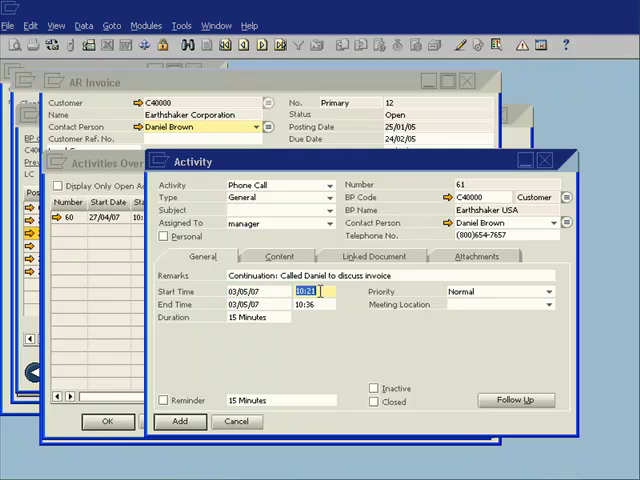
{"action": "type", "text": "9:00"}
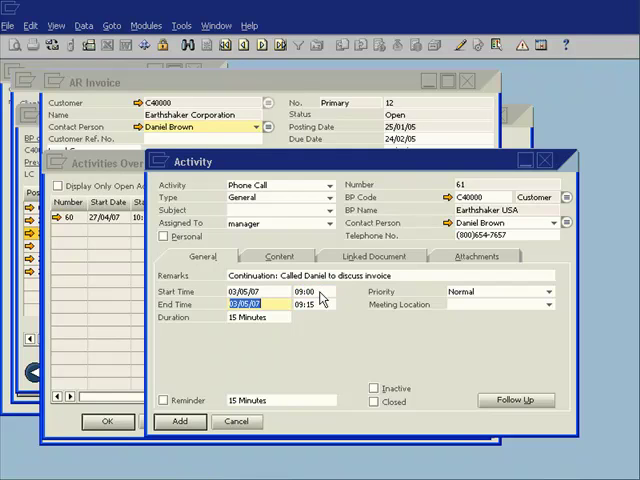
{"action": "mouse_move", "coordinate": [244, 324]}
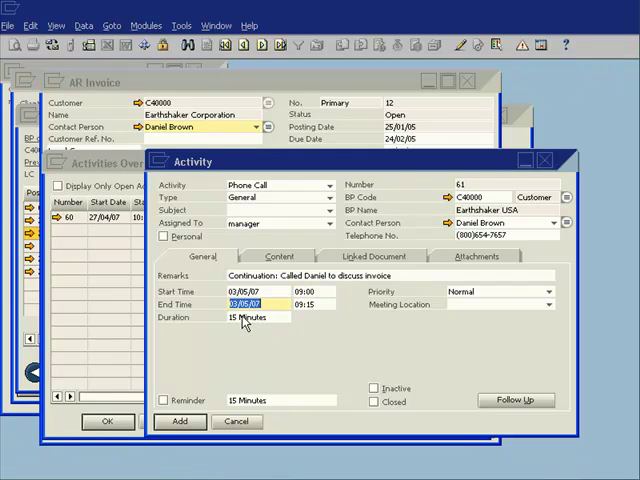
{"action": "mouse_move", "coordinate": [464, 304]}
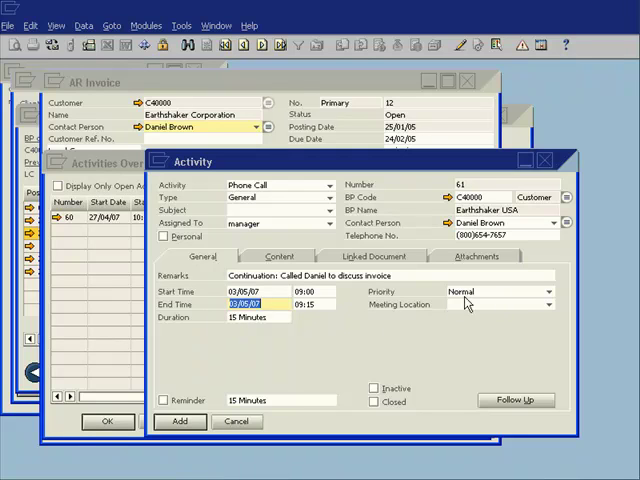
{"action": "left_click", "coordinate": [166, 396]}
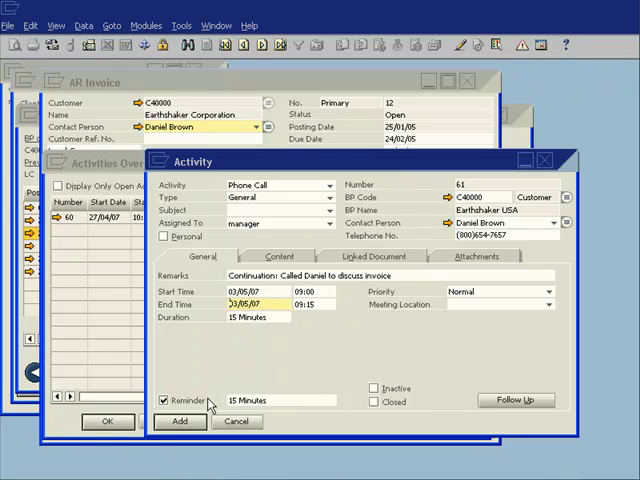
{"action": "mouse_move", "coordinate": [264, 400]}
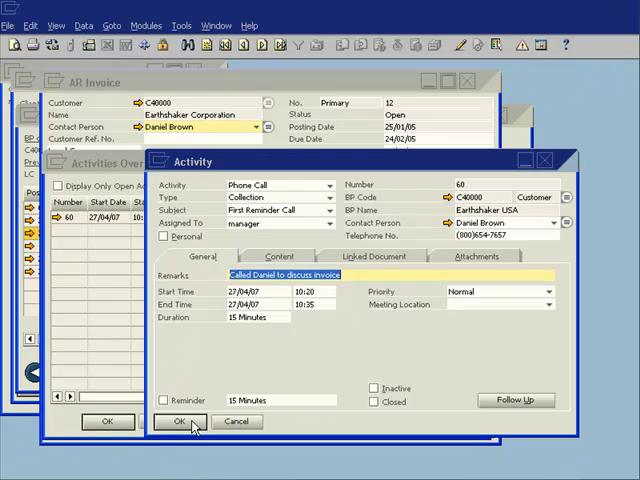
- Close the call activity and search Business Partner Master Data with * to locate supplier V1010 Far East Imports
{"action": "left_click", "coordinate": [180, 420]}
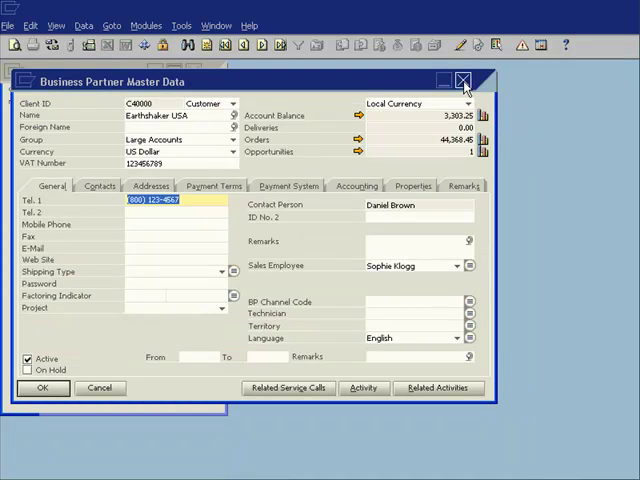
{"action": "mouse_move", "coordinate": [156, 116]}
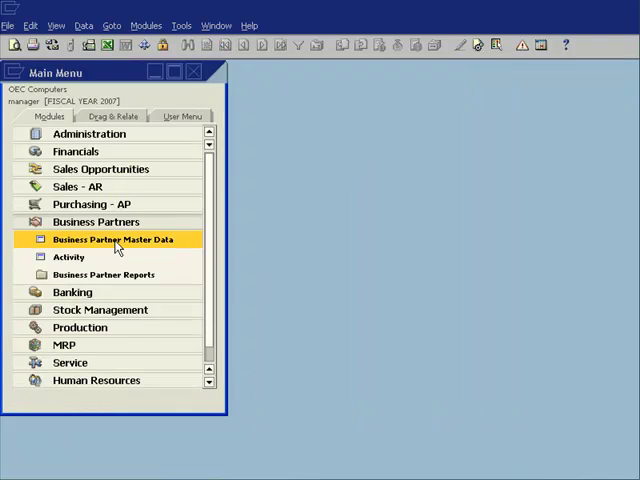
{"action": "double_click", "coordinate": [112, 240]}
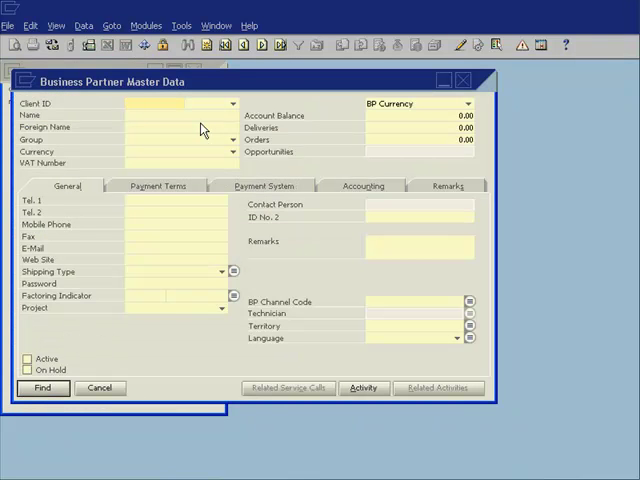
{"action": "type", "text": "*"}
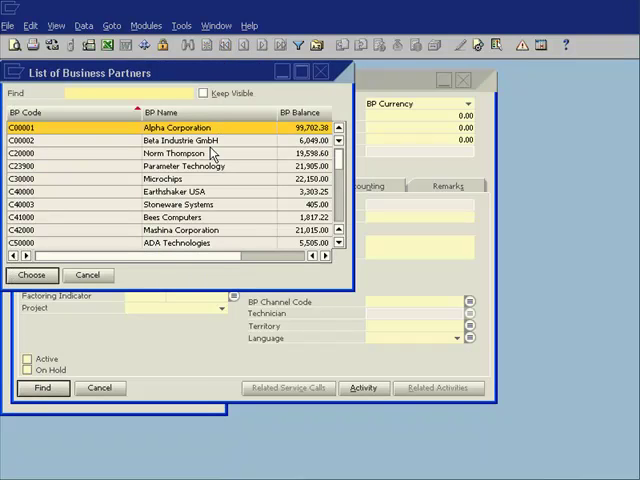
{"action": "scroll", "scroll_direction": "down", "scroll_amount": 3}
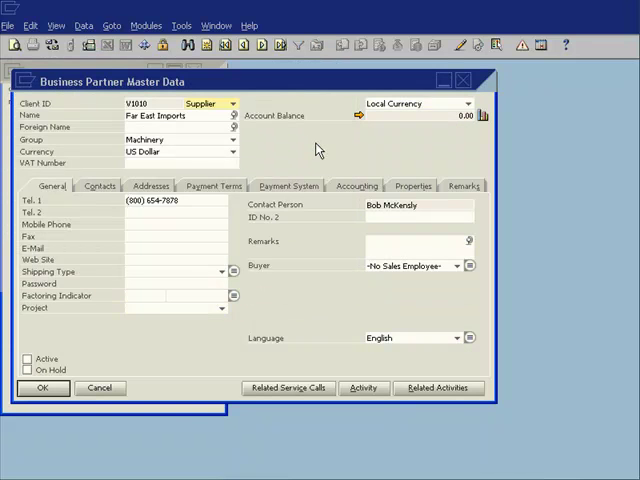
{"action": "mouse_move", "coordinate": [312, 368]}
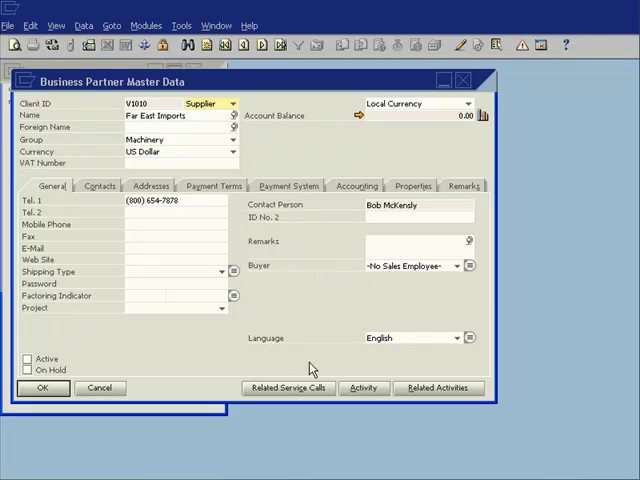
{"action": "mouse_move", "coordinate": [336, 290]}
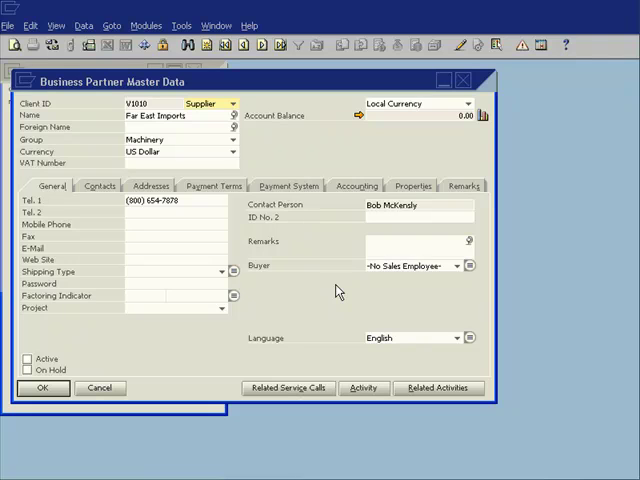
{"action": "mouse_move", "coordinate": [344, 308]}
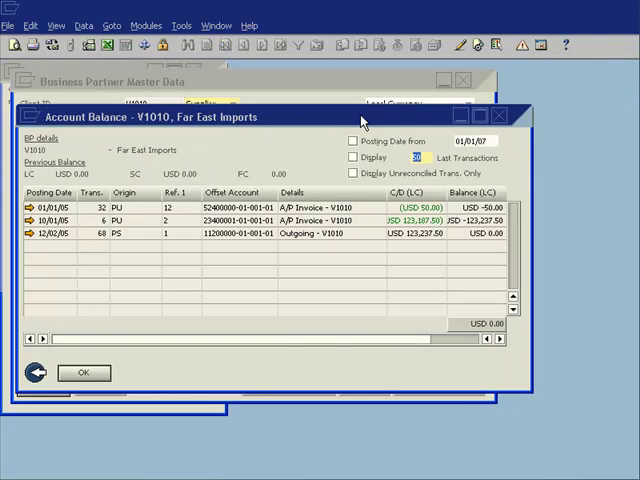
{"action": "mouse_move", "coordinate": [184, 148]}
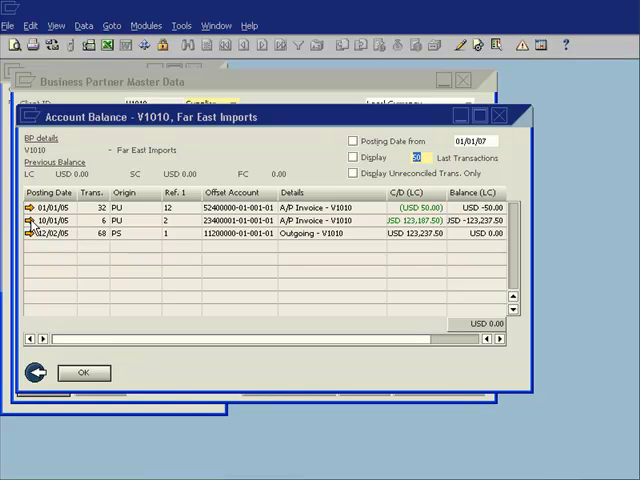
- Open A/P invoice 2 from Far East Imports' account balance and view its available actions
{"action": "left_click", "coordinate": [150, 220]}
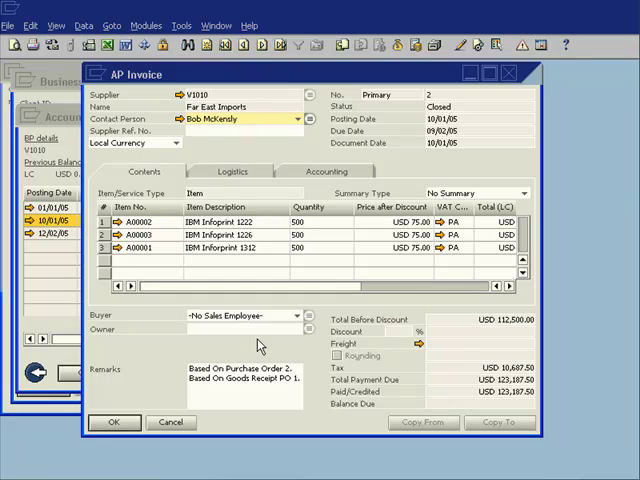
{"action": "right_click", "coordinate": [258, 344]}
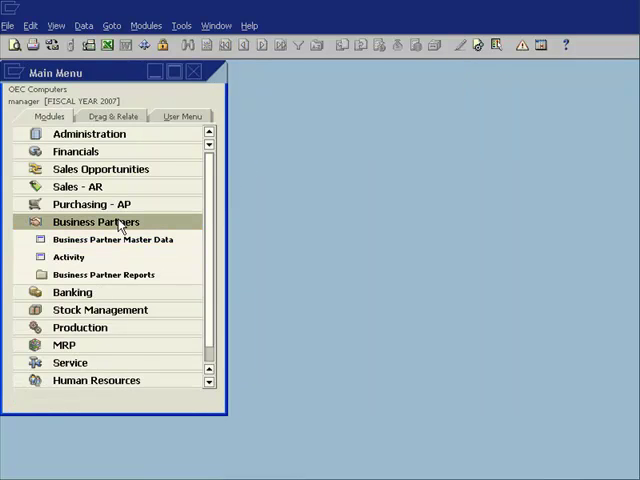
- Switch to Stock Management's Item Master Data and browse to the IBM Infoprint 1312 item record
{"action": "left_click", "coordinate": [96, 220]}
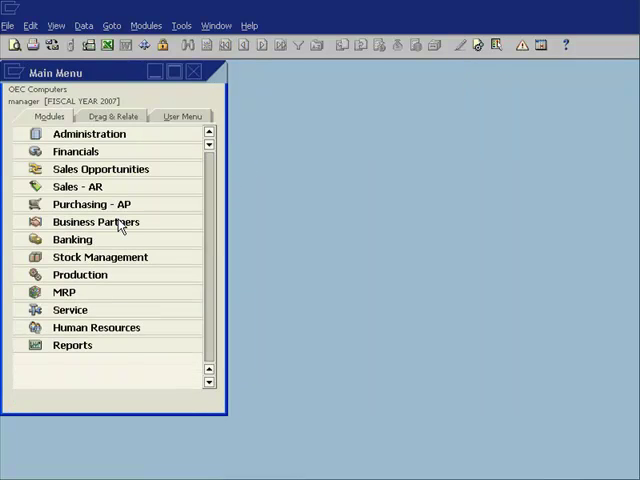
{"action": "left_click", "coordinate": [100, 256]}
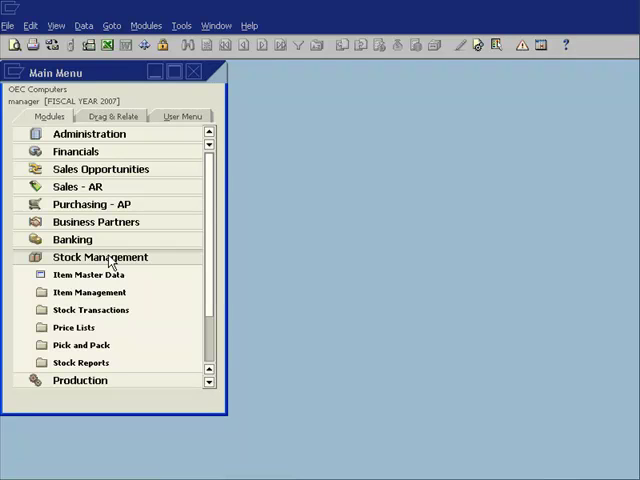
{"action": "left_click", "coordinate": [88, 274]}
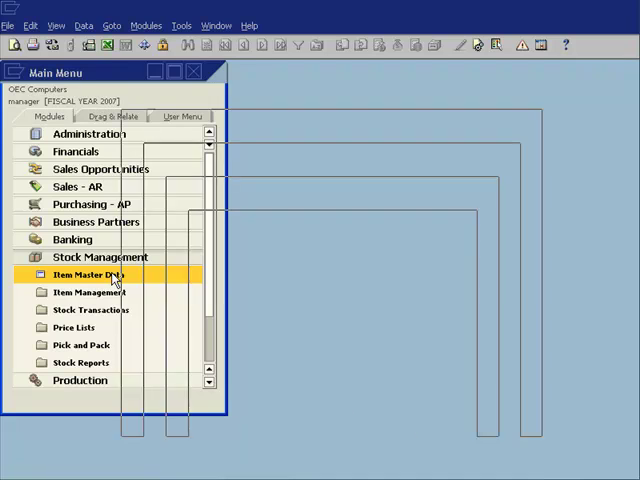
{"action": "double_click", "coordinate": [90, 276]}
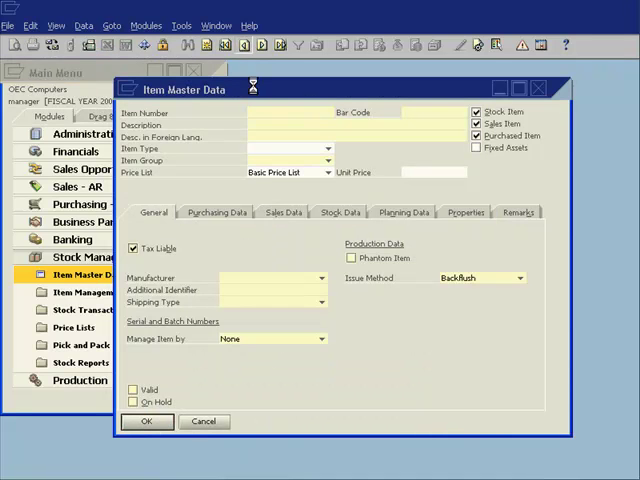
{"action": "left_click", "coordinate": [262, 48]}
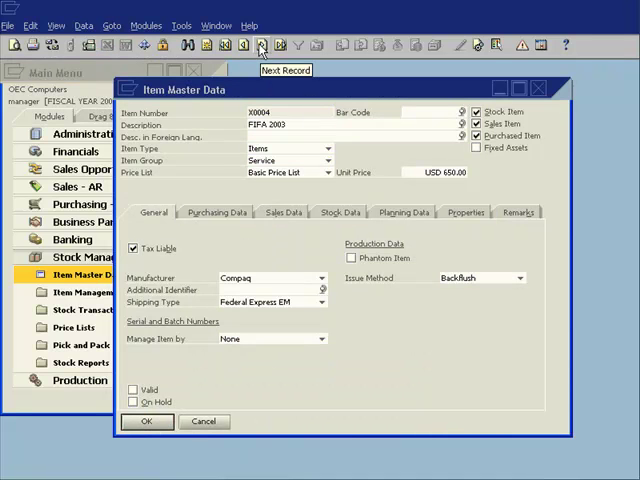
{"action": "left_click", "coordinate": [258, 44]}
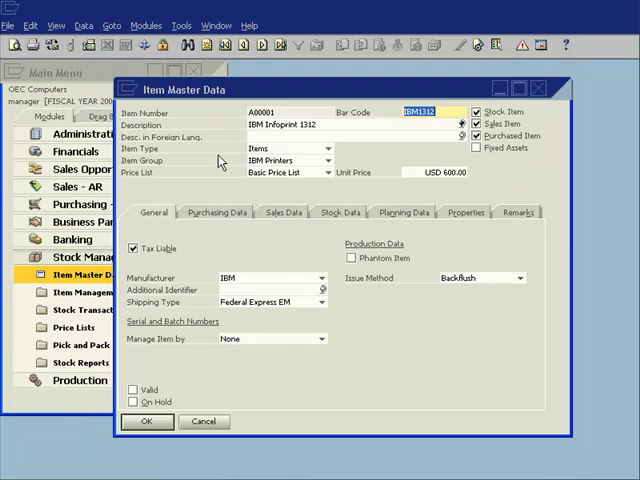
{"action": "mouse_move", "coordinate": [444, 248]}
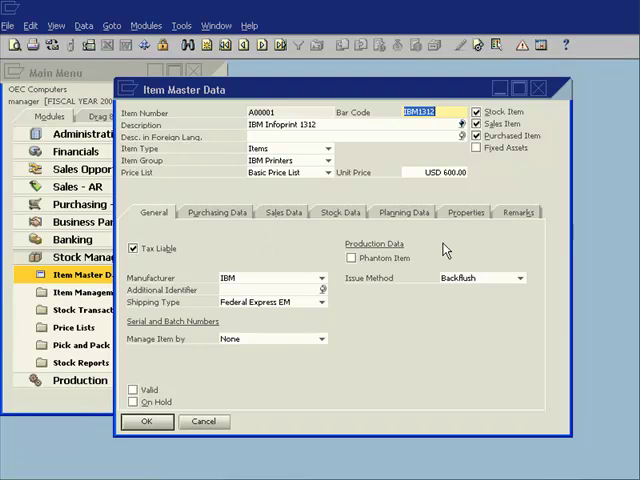
{"action": "mouse_move", "coordinate": [400, 336]}
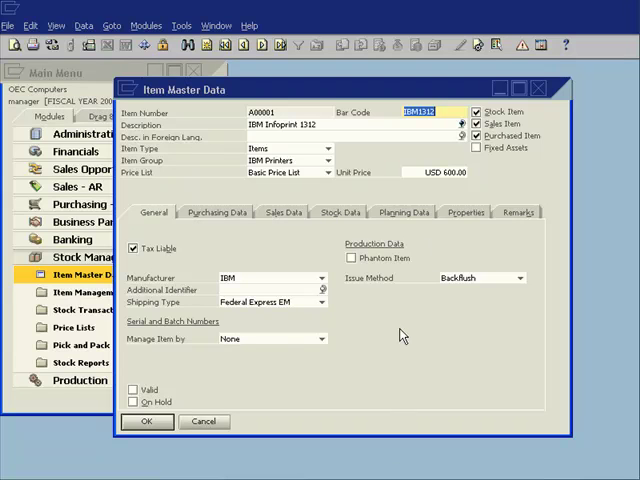
- Create a new activity for the item with remark Performed Quality Check
{"action": "right_click", "coordinate": [400, 336]}
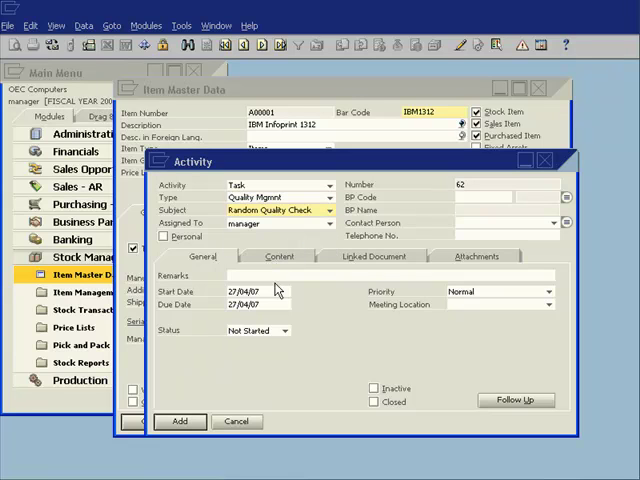
{"action": "type", "text": "Performed"}
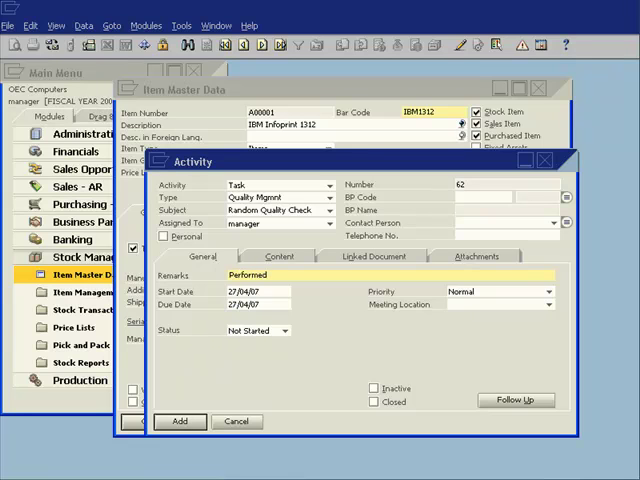
{"action": "type", "text": "Quality Check"}
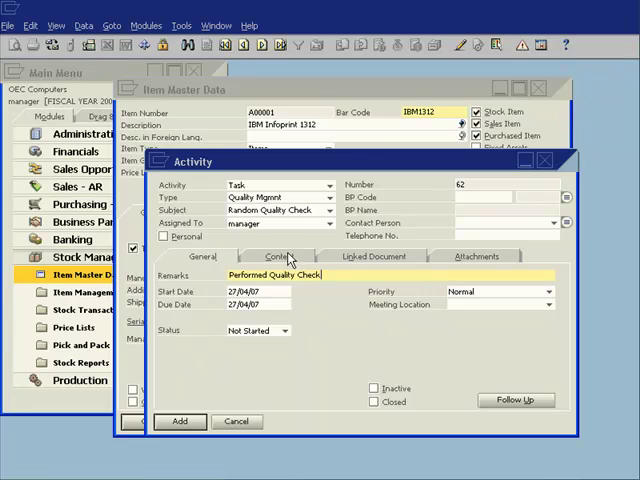
{"action": "left_click", "coordinate": [284, 256]}
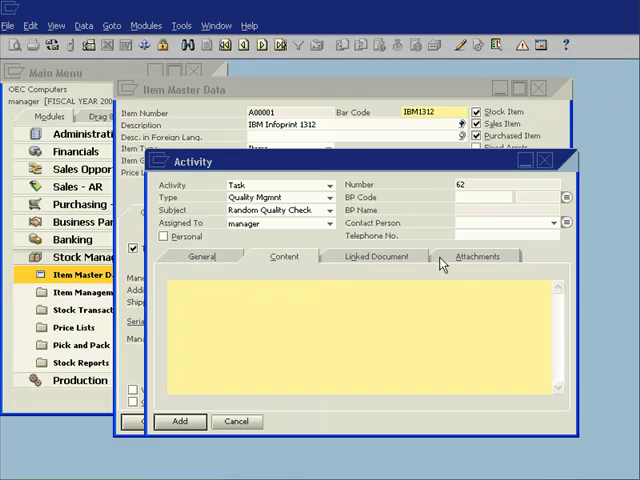
- Attach the Drag & Relate image file to the activity
{"action": "left_click", "coordinate": [480, 256]}
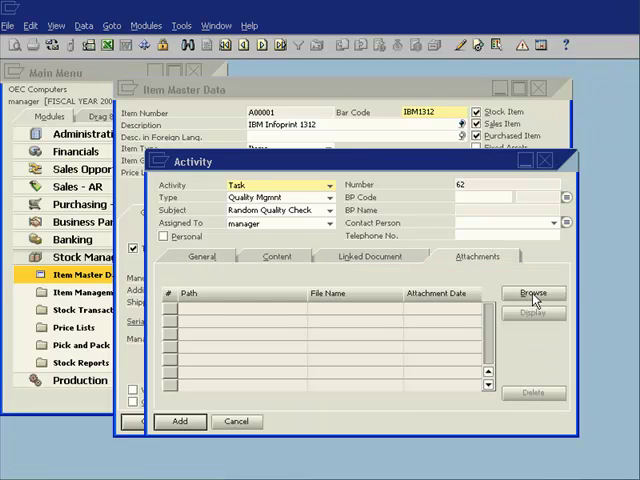
{"action": "left_click", "coordinate": [530, 292]}
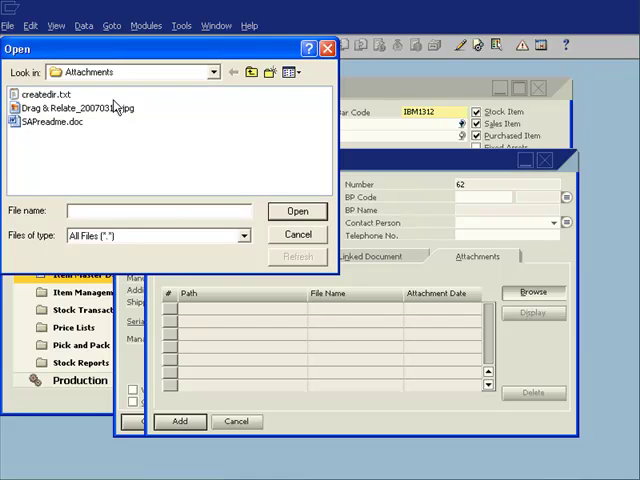
{"action": "left_click", "coordinate": [70, 106]}
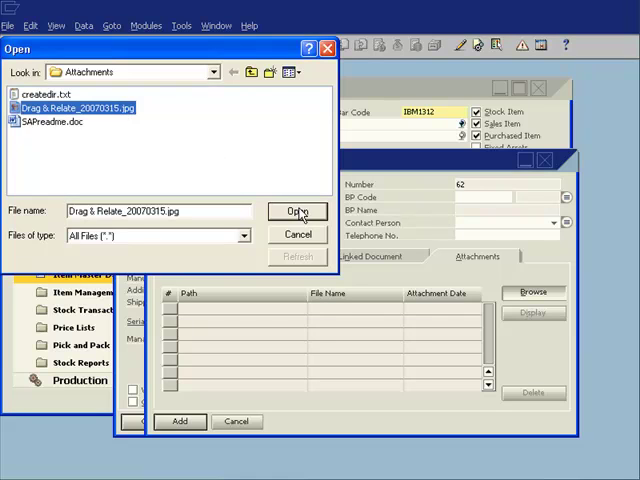
{"action": "left_click", "coordinate": [296, 212]}
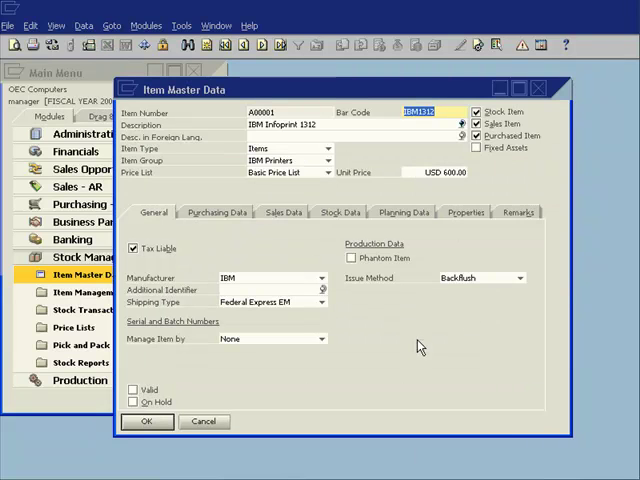
- List the item's related activities and reopen quality-check activity 62
{"action": "right_click", "coordinate": [412, 344]}
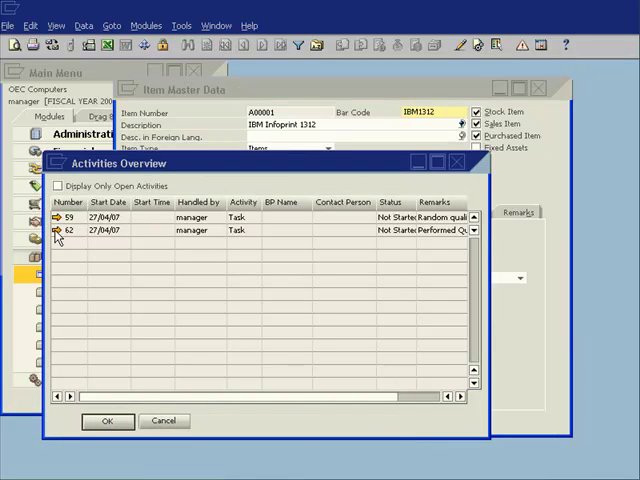
{"action": "double_click", "coordinate": [76, 230]}
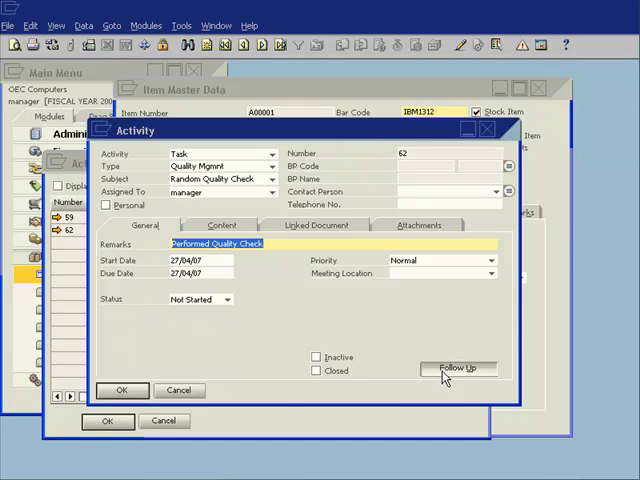
- Create a Quality Mgmnt follow-up to activity 62 with start and due dates 27/05/07
{"action": "left_click", "coordinate": [464, 368]}
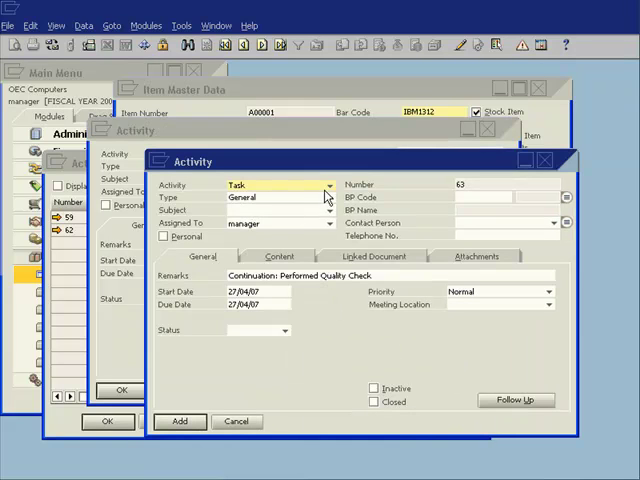
{"action": "left_click", "coordinate": [328, 196]}
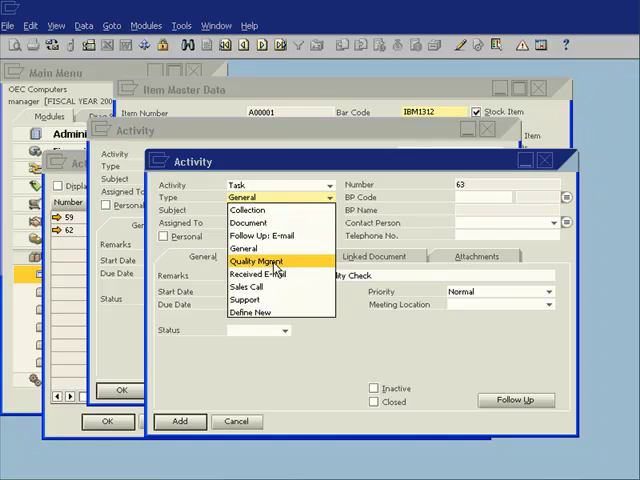
{"action": "left_click", "coordinate": [262, 260]}
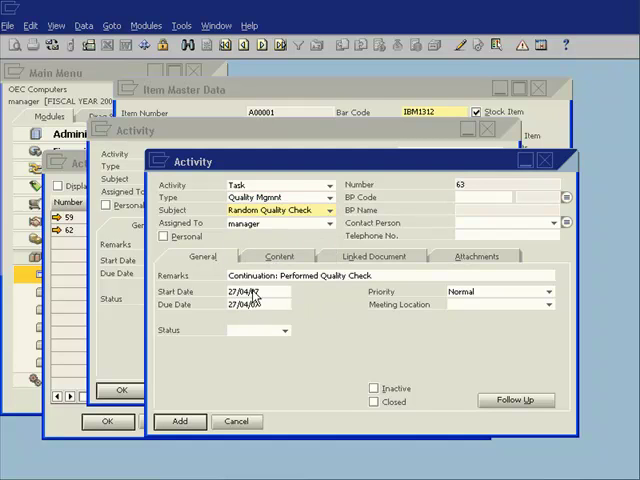
{"action": "left_click", "coordinate": [256, 292]}
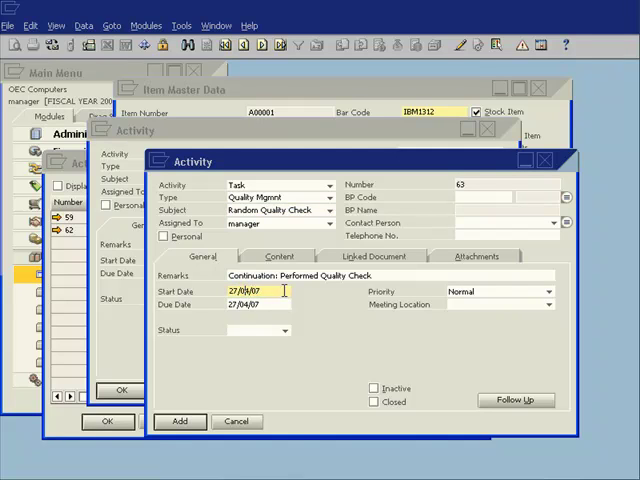
{"action": "type", "text": "27/04/07"}
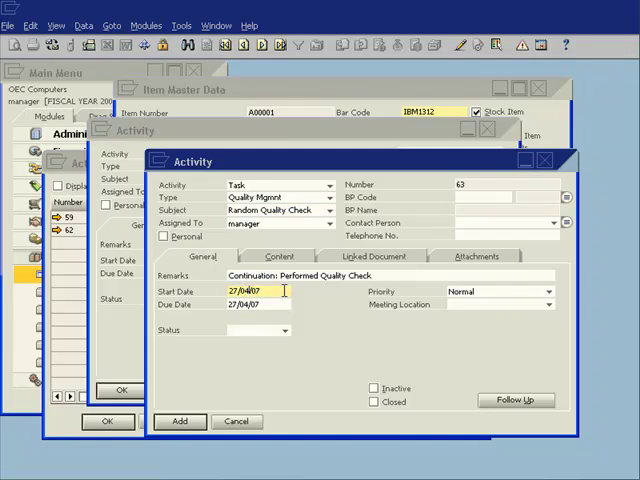
{"action": "type", "text": "27/05/07"}
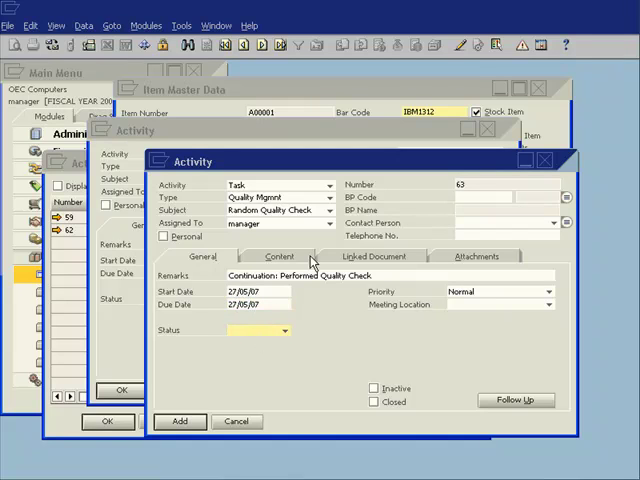
{"action": "mouse_move", "coordinate": [494, 400]}
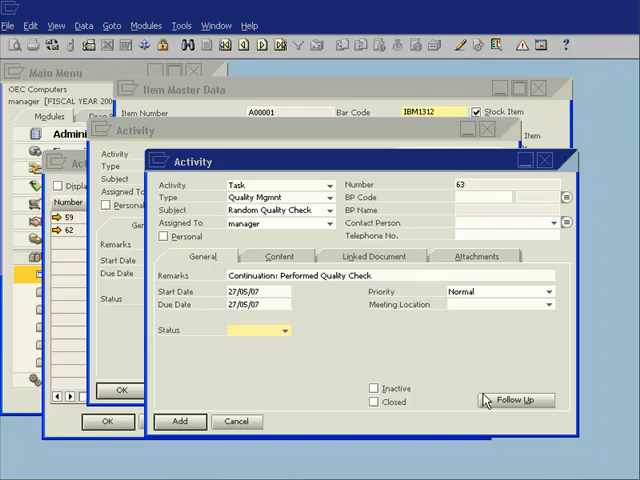
{"action": "mouse_move", "coordinate": [304, 290]}
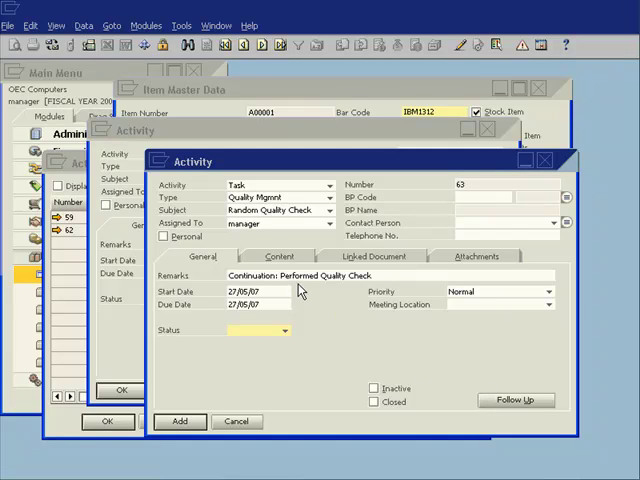
{"action": "mouse_move", "coordinate": [332, 304]}
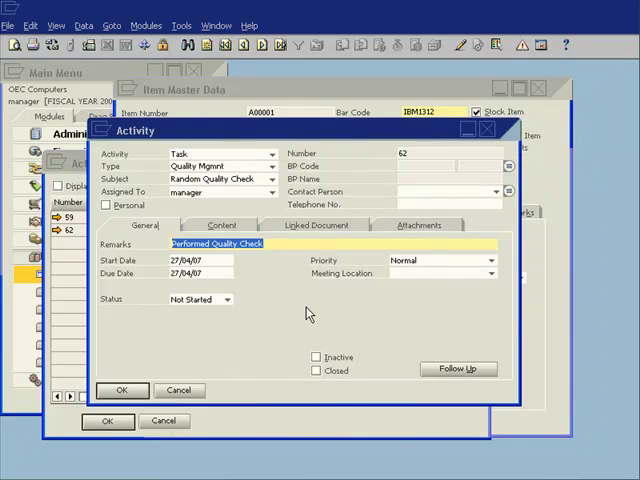
- Set follow-up activity 63's status to Not Started
{"action": "left_click", "coordinate": [460, 368]}
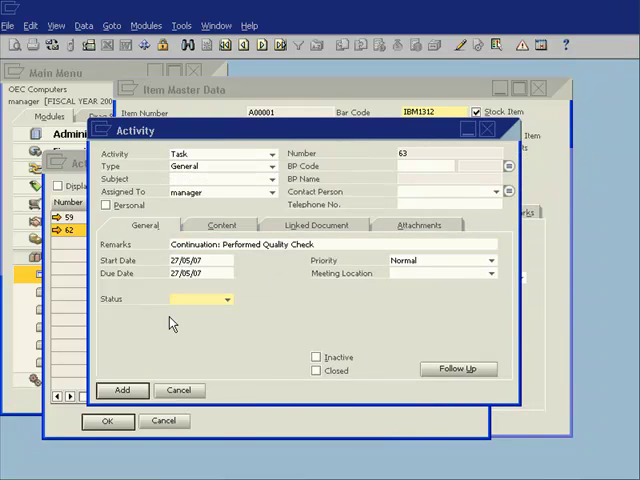
{"action": "mouse_move", "coordinate": [224, 330]}
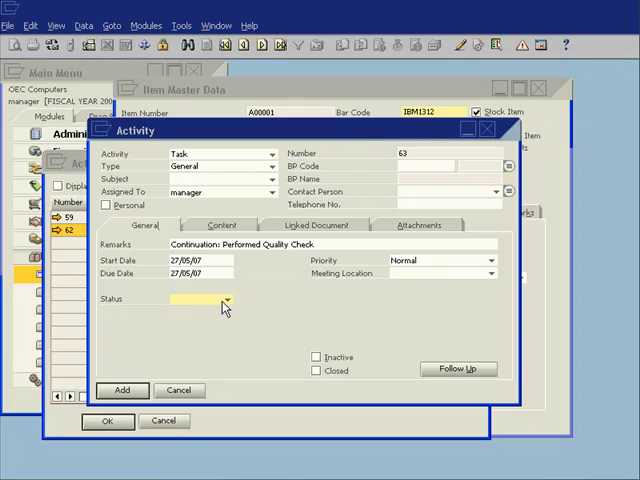
{"action": "left_click", "coordinate": [228, 300]}
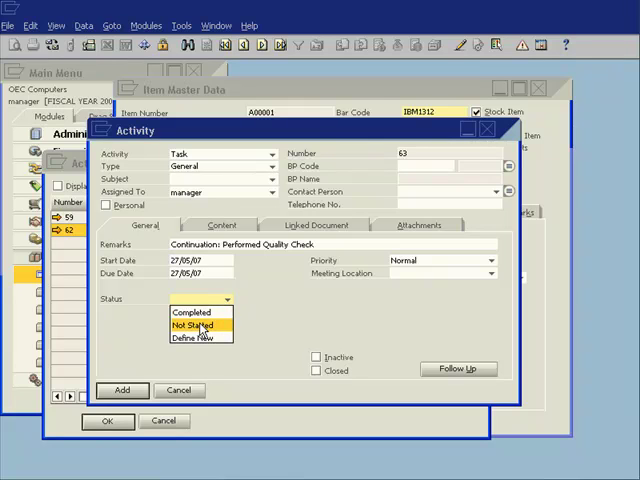
{"action": "left_click", "coordinate": [190, 324]}
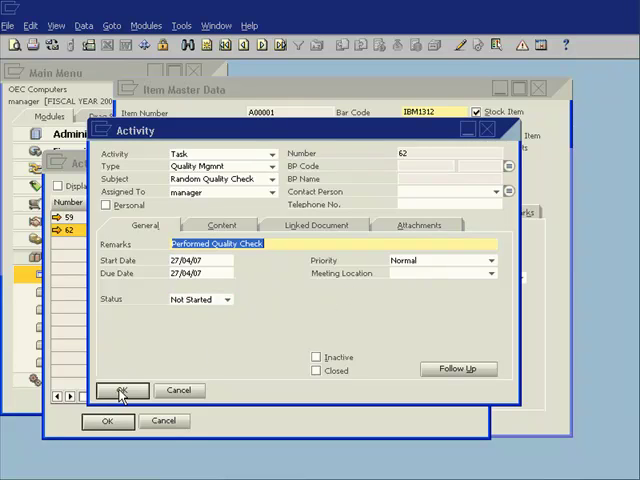
{"action": "mouse_move", "coordinate": [488, 130]}
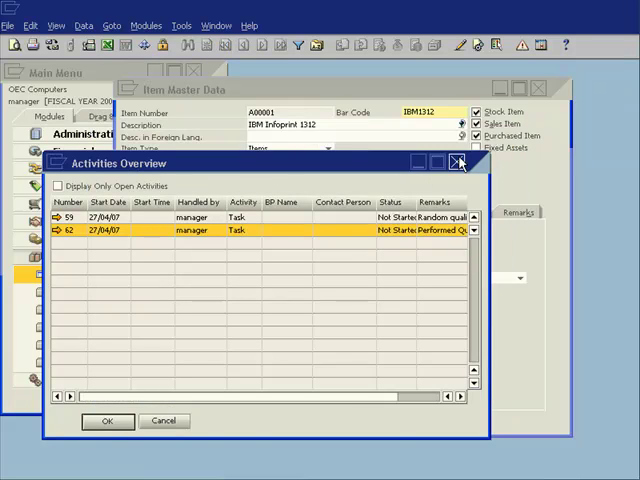
- Close the activities overview and the item master record, returning to the main menu
{"action": "left_click", "coordinate": [456, 162]}
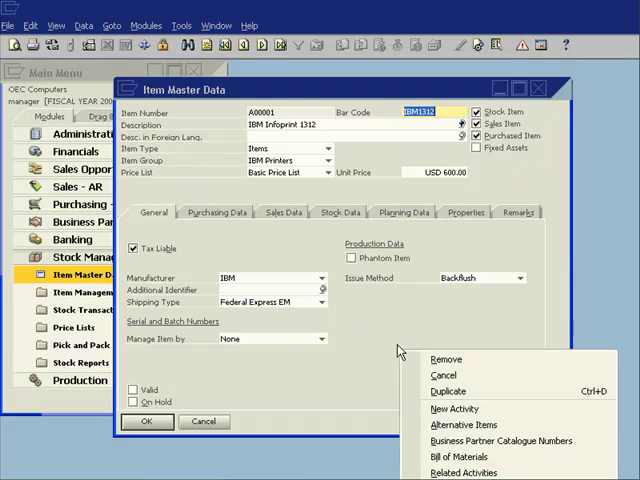
{"action": "left_click", "coordinate": [464, 470]}
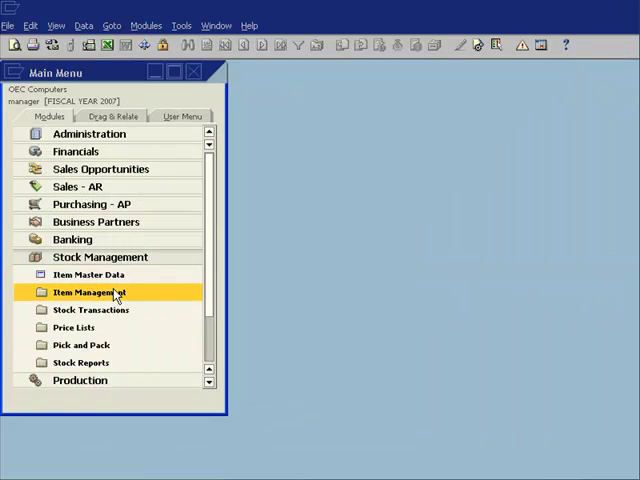
- Collapse the Stock Management module so the main menu lists only top-level modules
{"action": "left_click", "coordinate": [100, 256]}
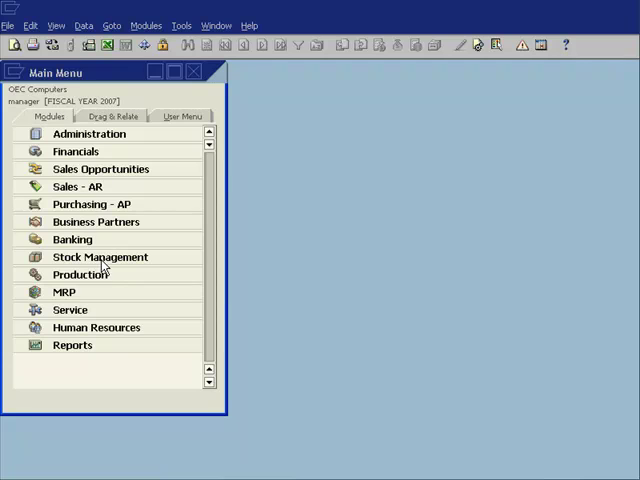
{"action": "mouse_move", "coordinate": [112, 260]}
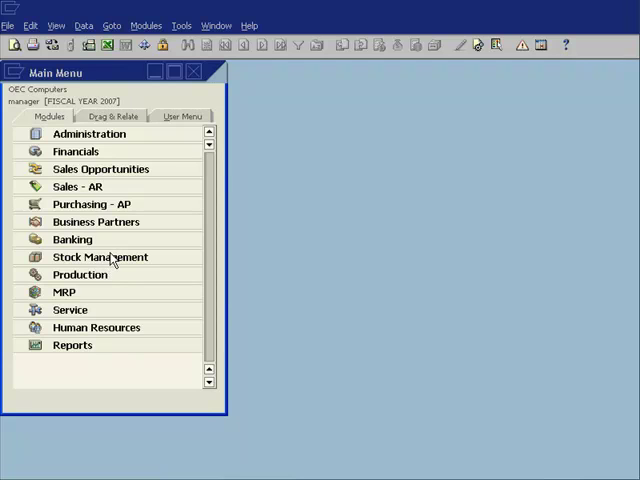